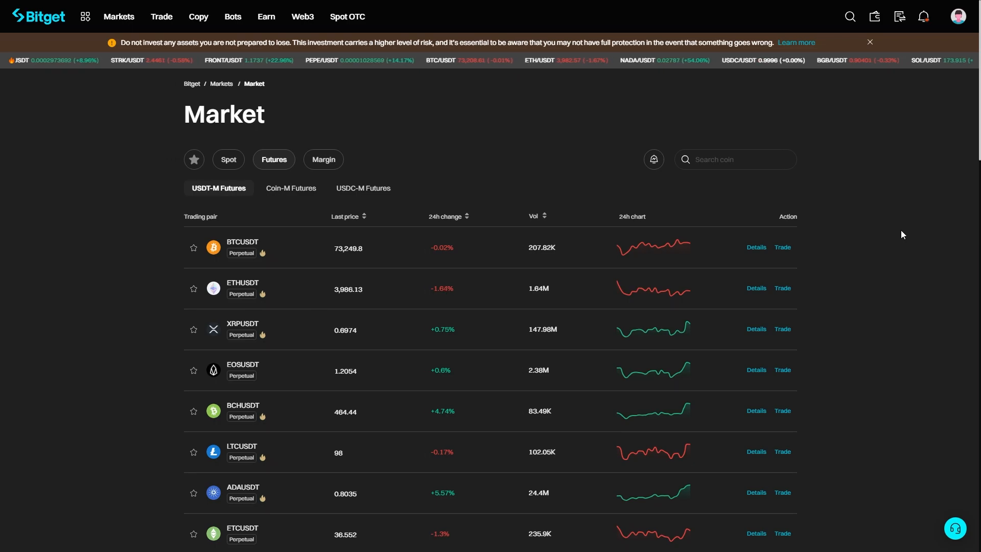
mouse_move(847, 188)
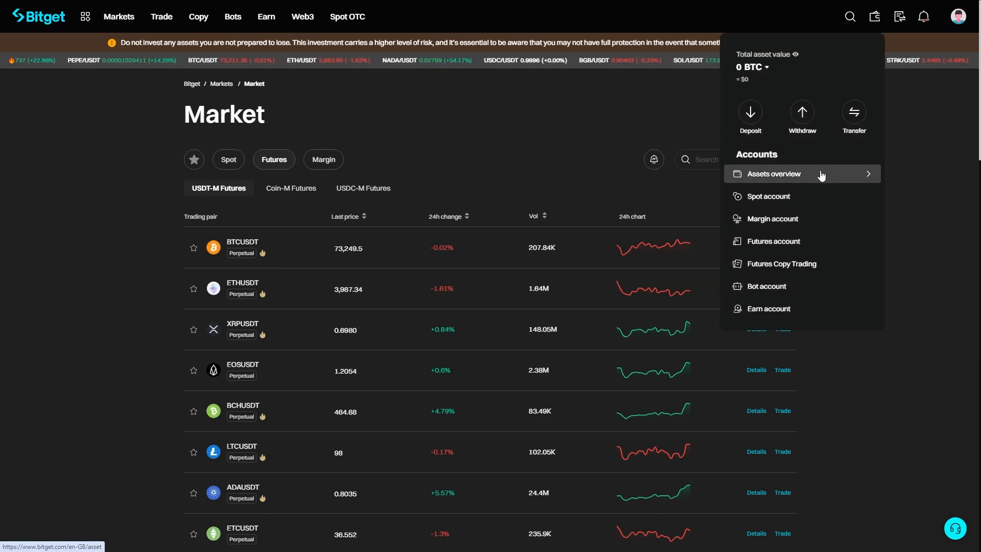
Open Bitget's assets overview from the wallet menu to view all account balances.
click(774, 174)
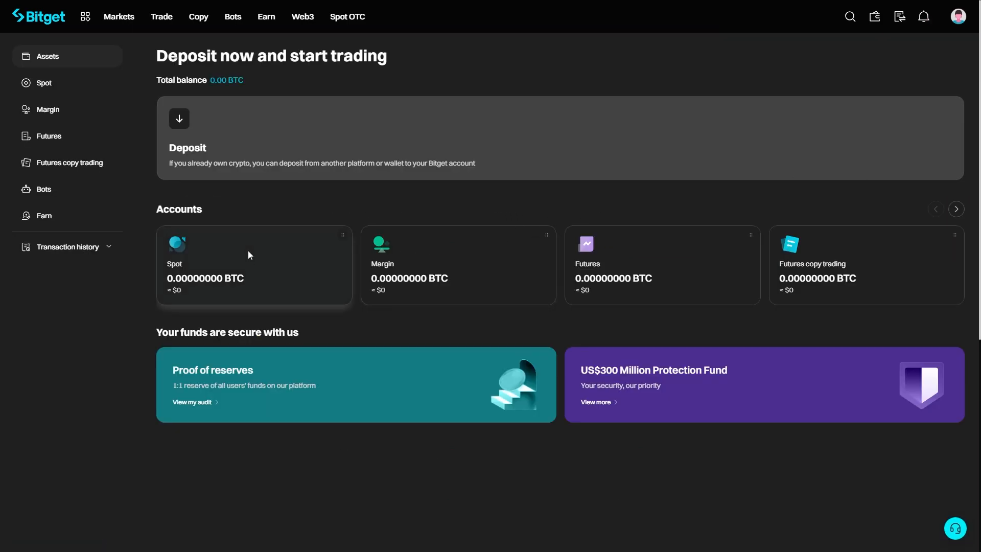
Show the Spot account's coin balances and start a USDT withdrawal.
click(43, 83)
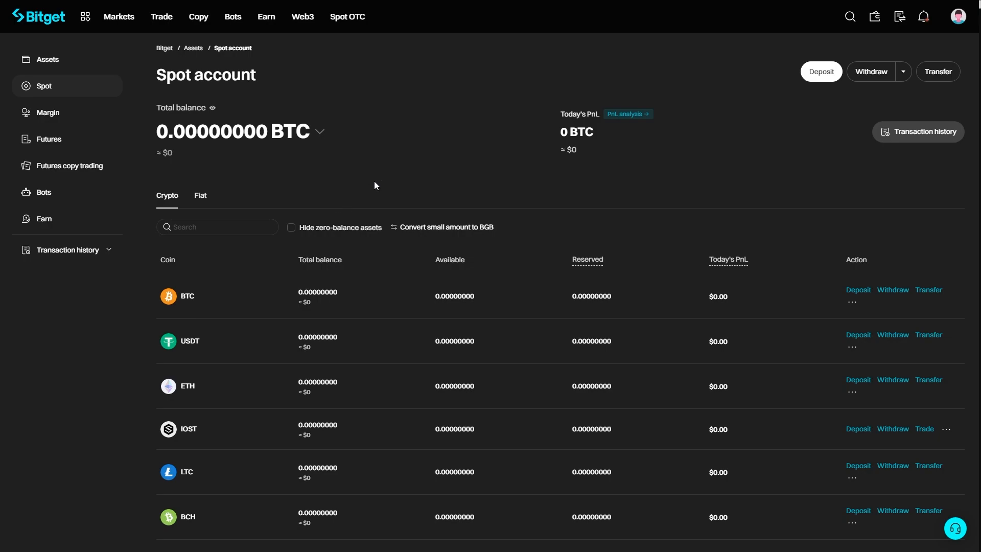
mouse_move(193, 352)
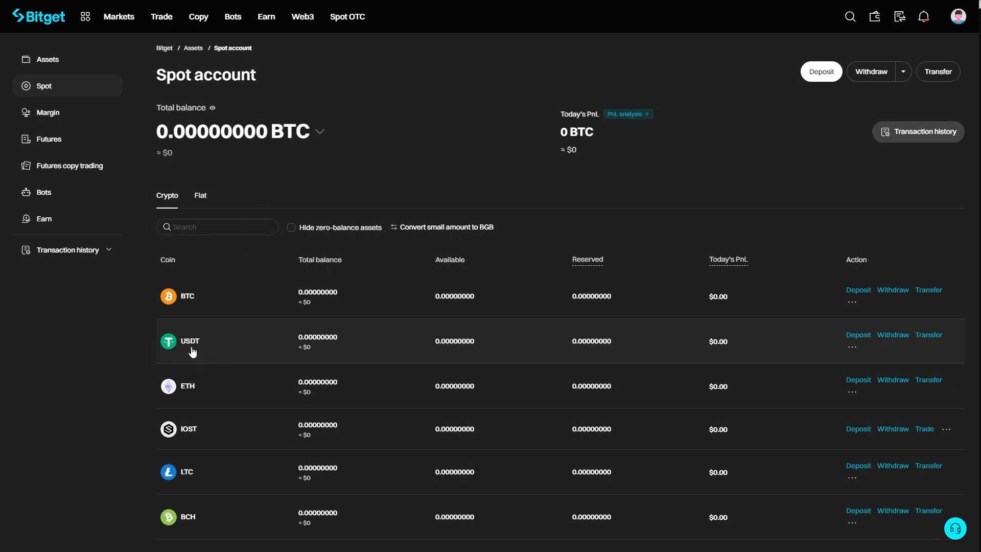
mouse_move(618, 347)
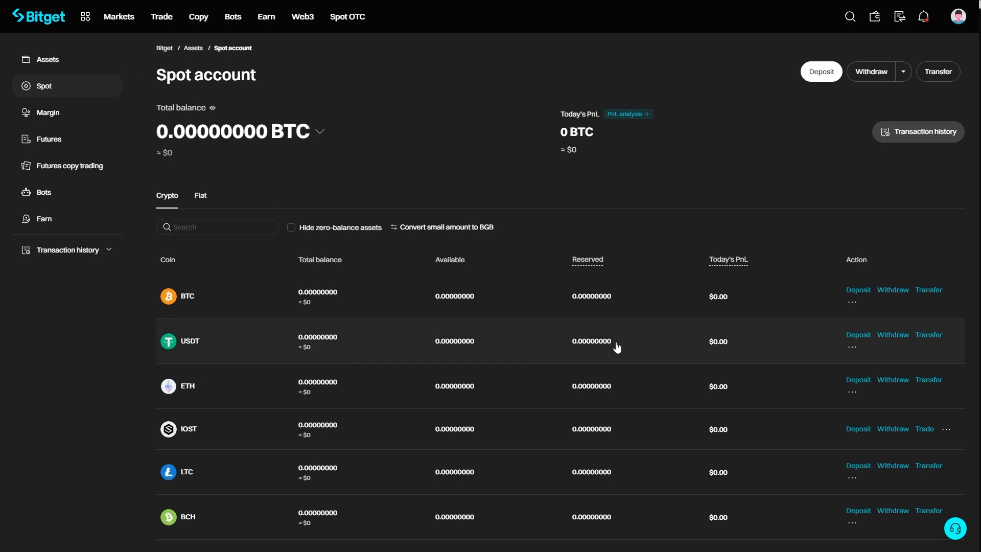
mouse_move(894, 335)
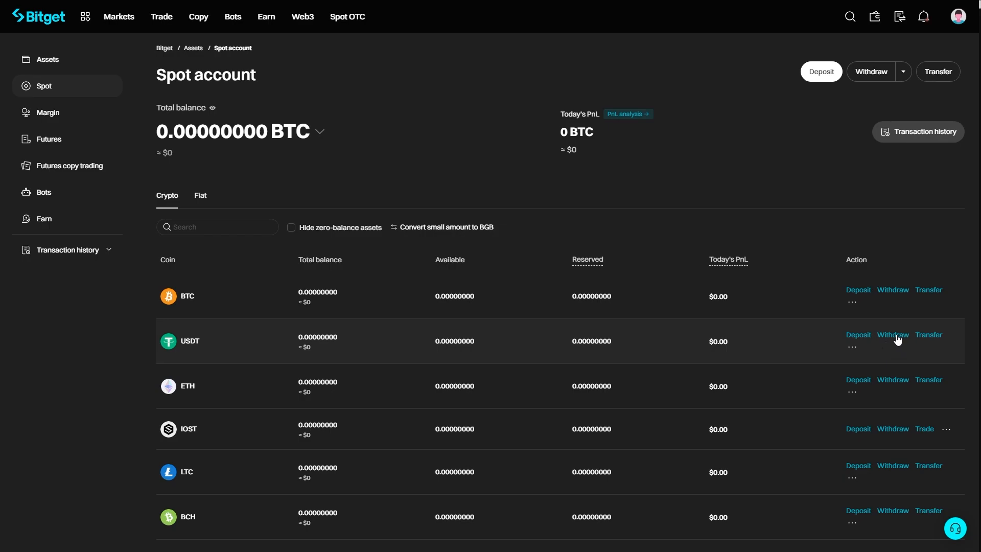
click(893, 334)
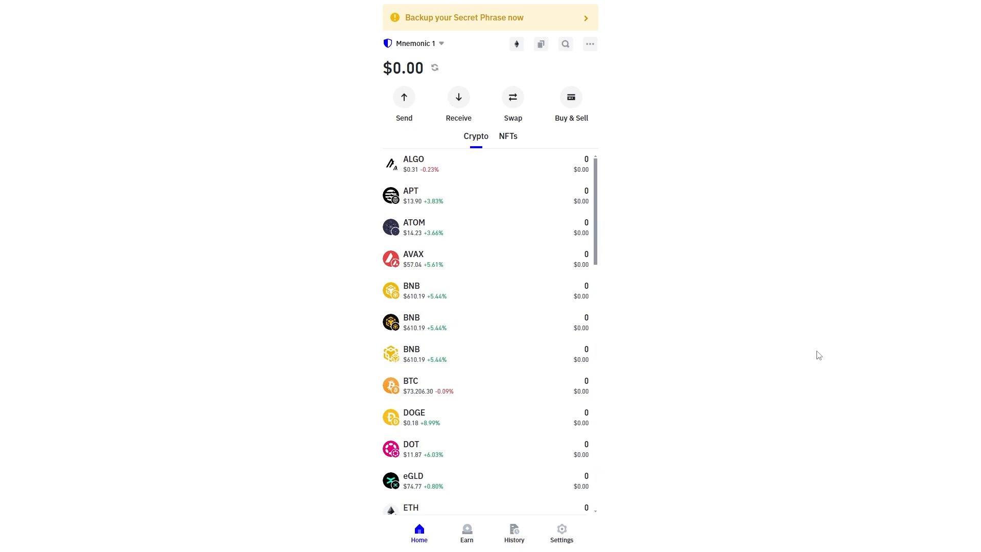
mouse_move(776, 358)
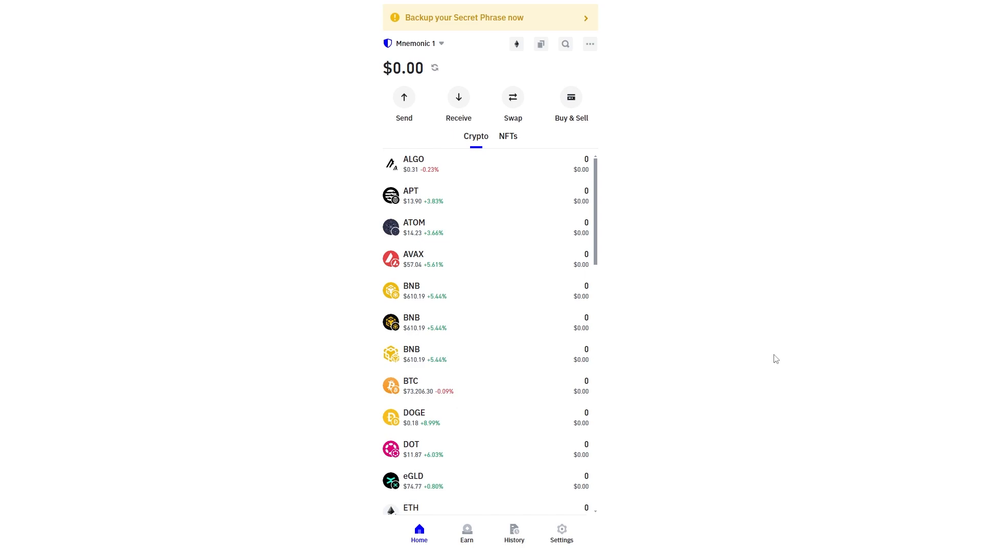
mouse_move(459, 98)
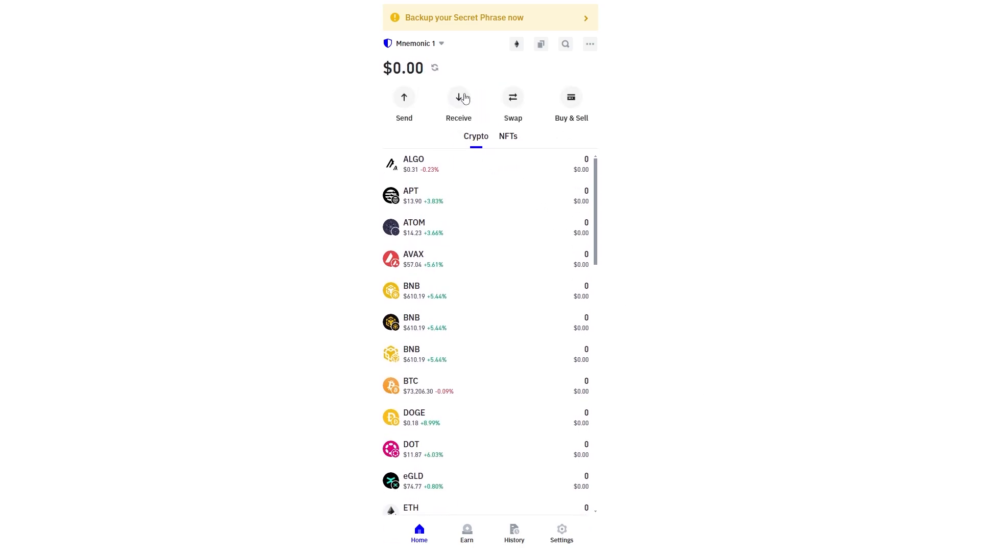
click(459, 97)
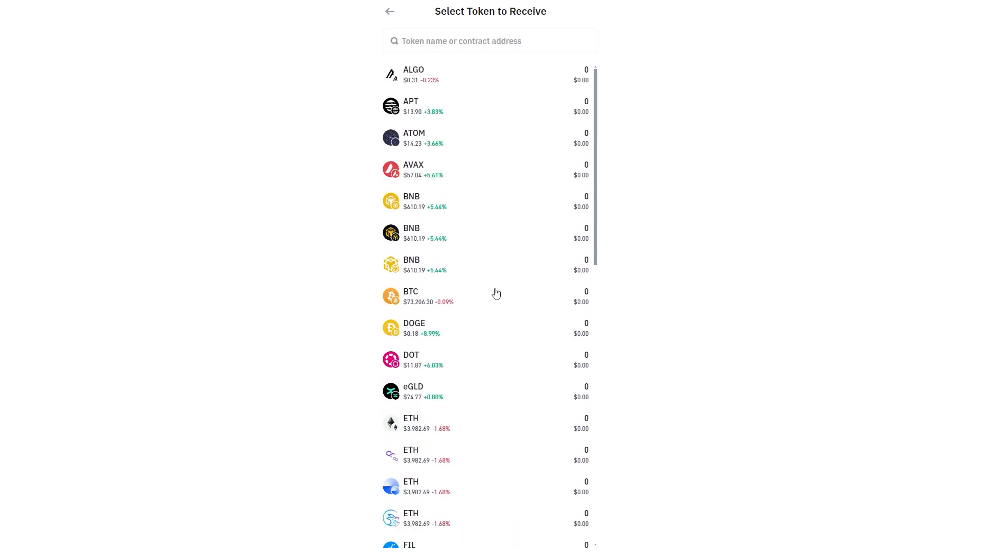
mouse_move(501, 216)
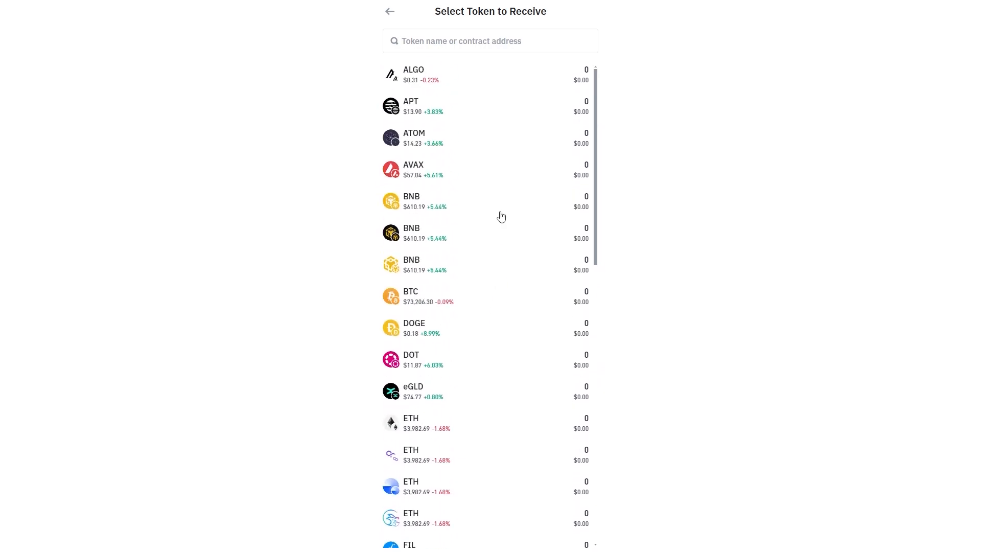
click(512, 40)
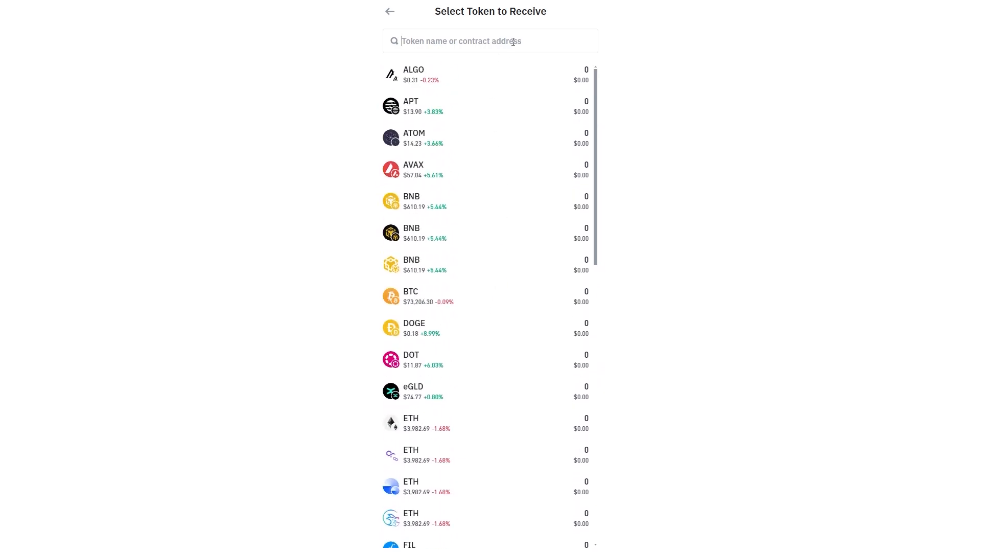
text(usdt)
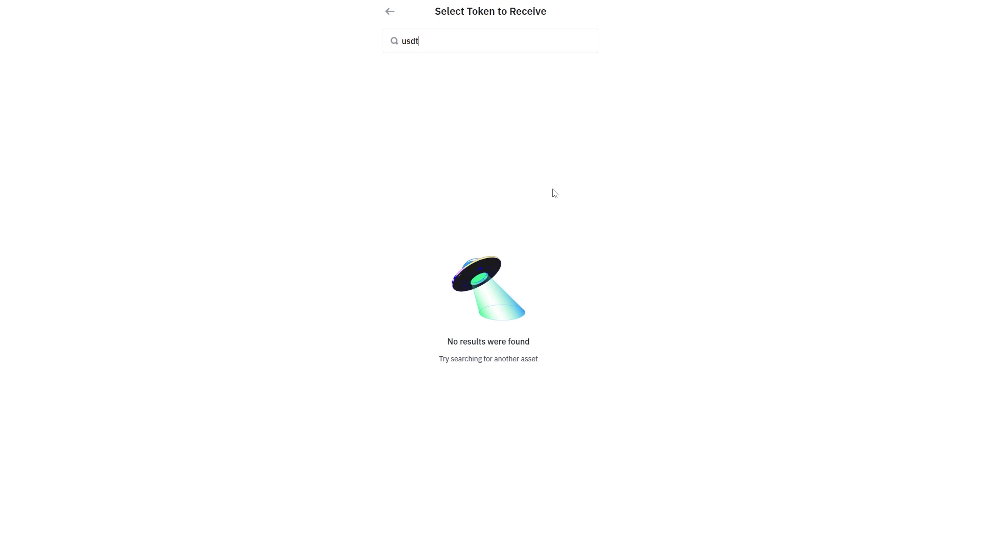
mouse_move(418, 28)
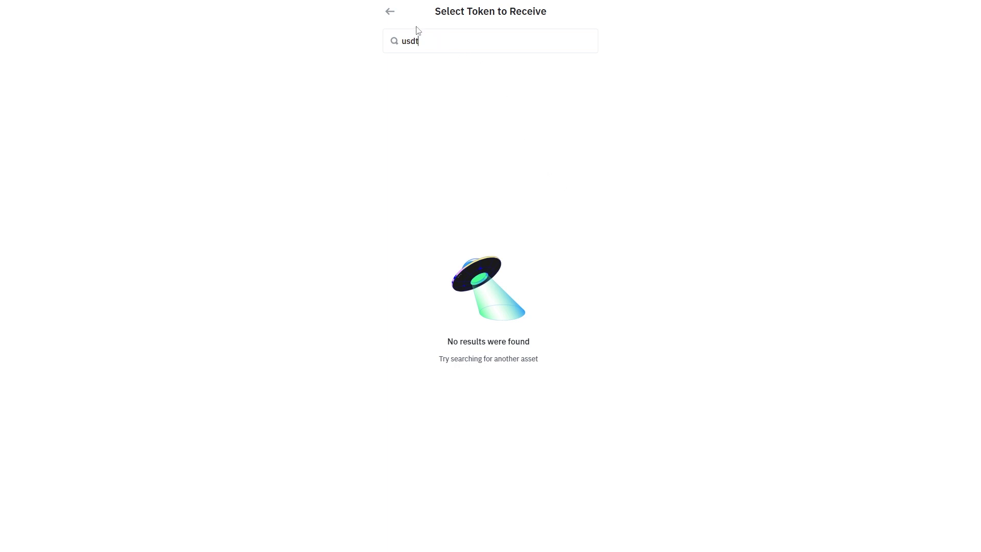
click(389, 12)
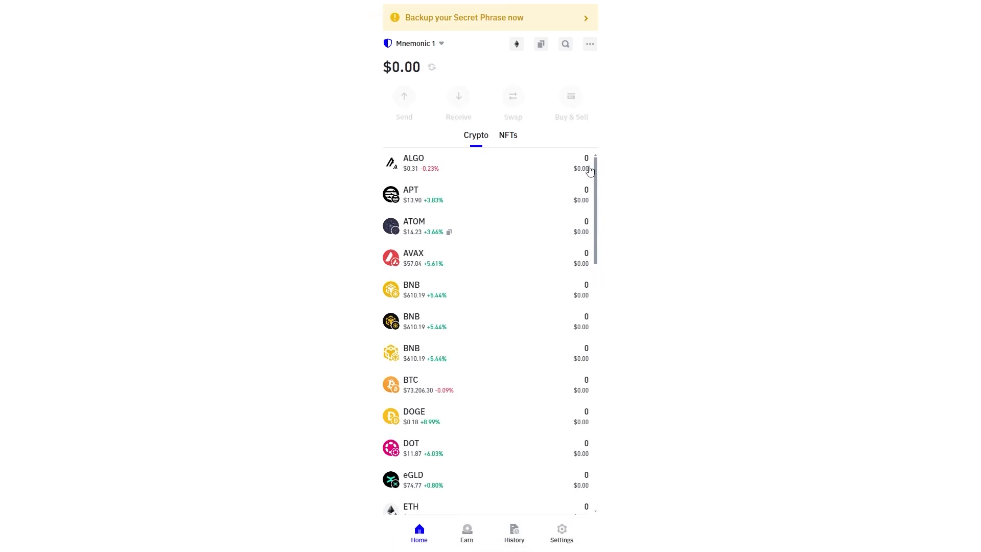
Search Trust Wallet's token manager for 'usdt', then close the results to return home.
click(566, 44)
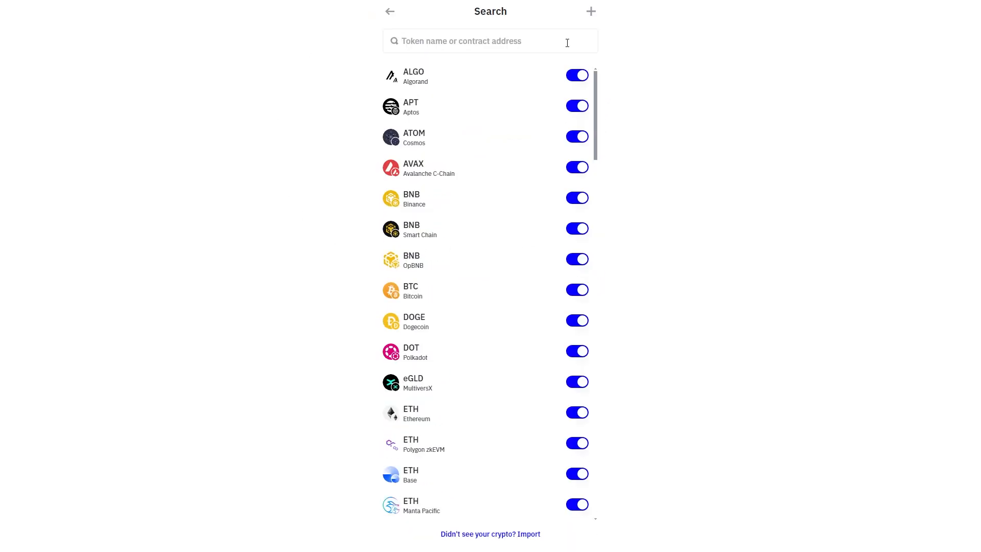
text(usdt)
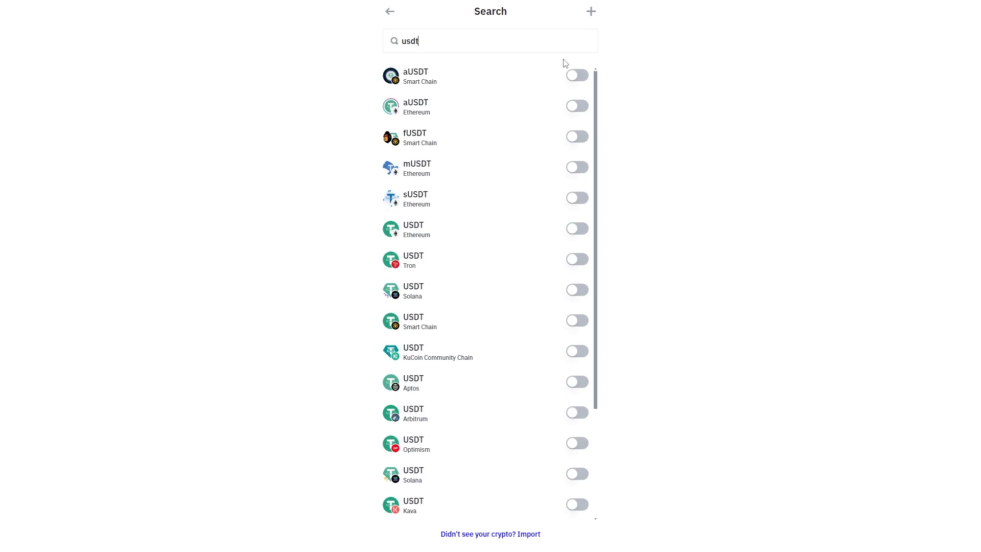
mouse_move(442, 238)
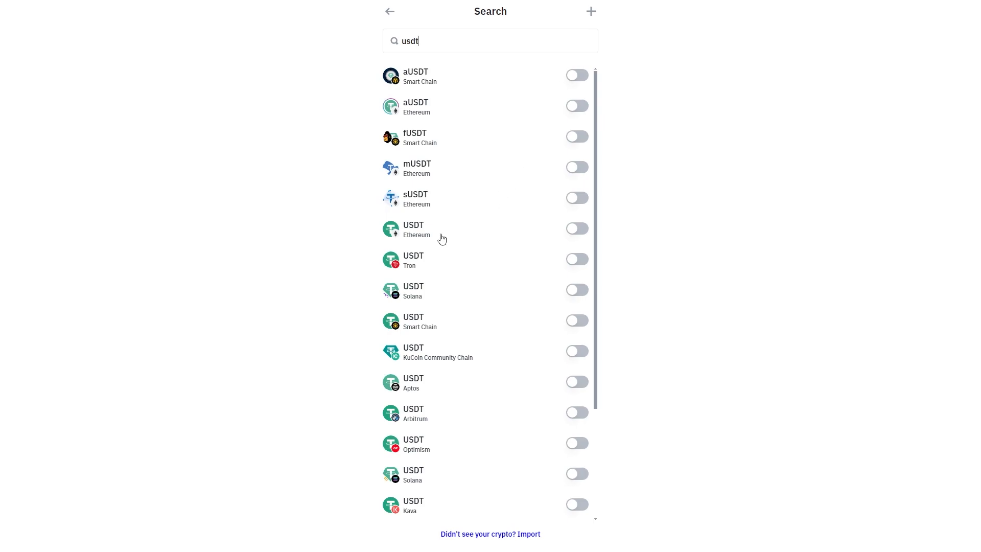
mouse_move(427, 236)
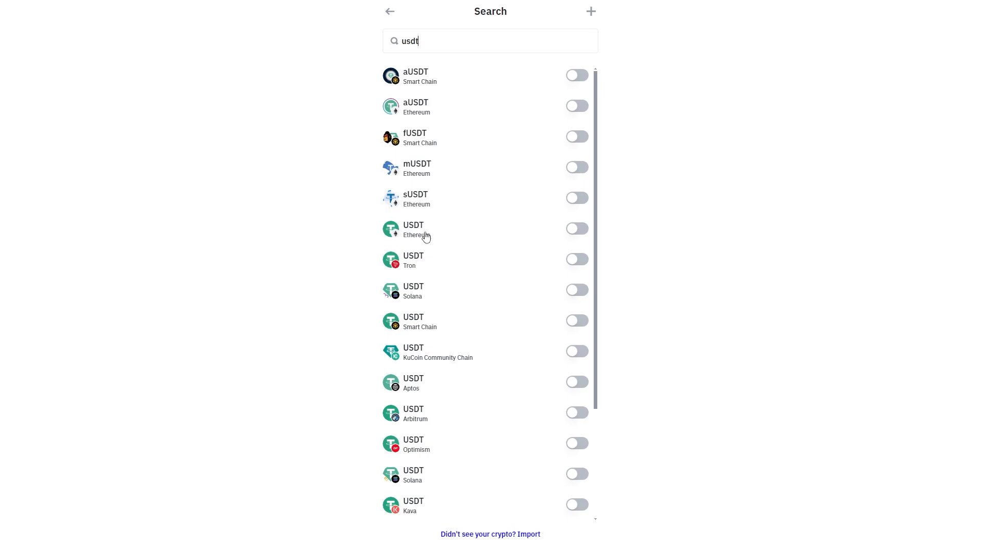
mouse_move(528, 320)
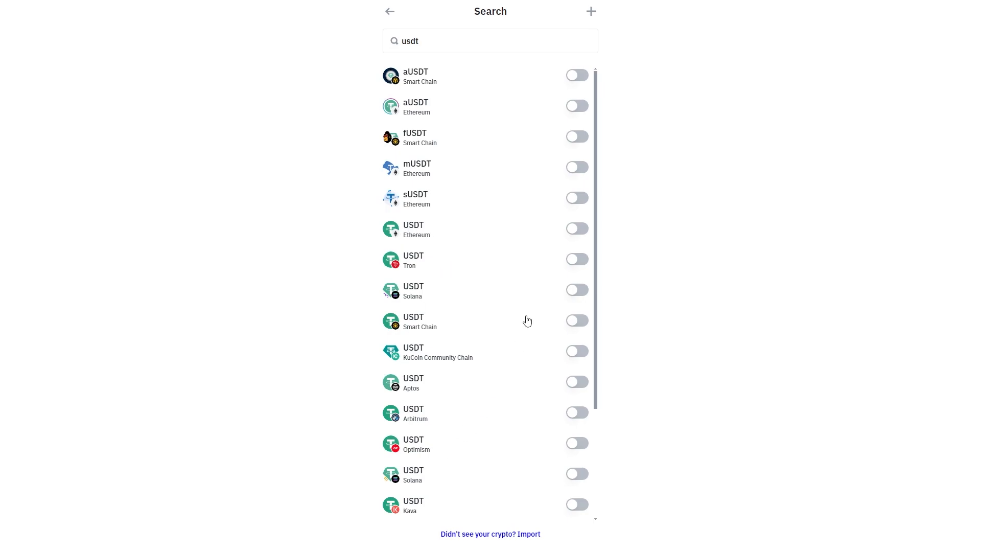
mouse_move(480, 314)
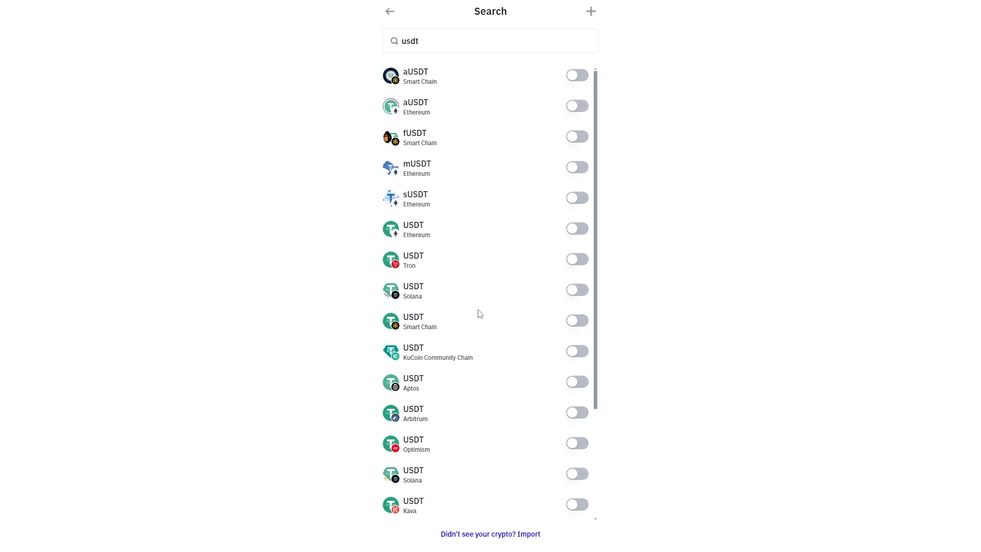
mouse_move(405, 235)
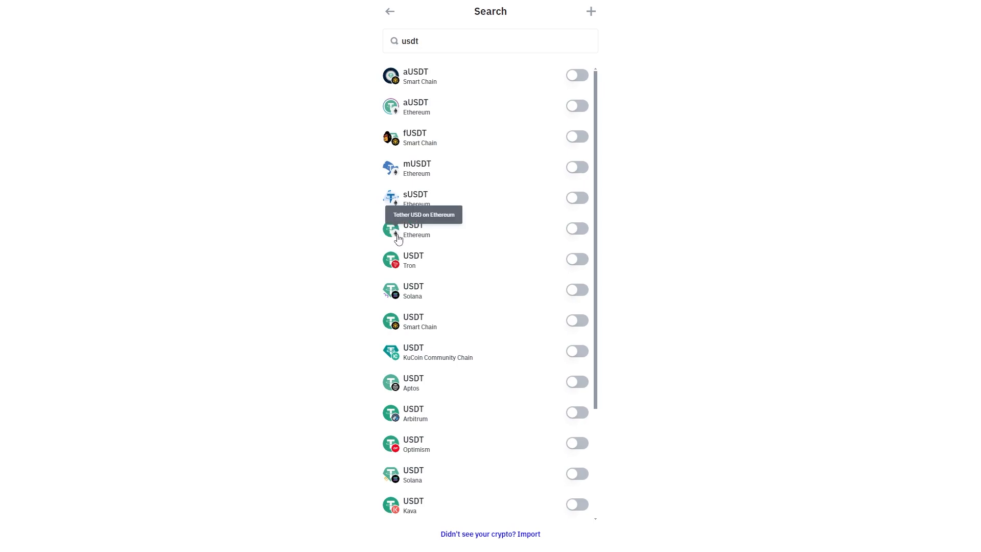
click(577, 228)
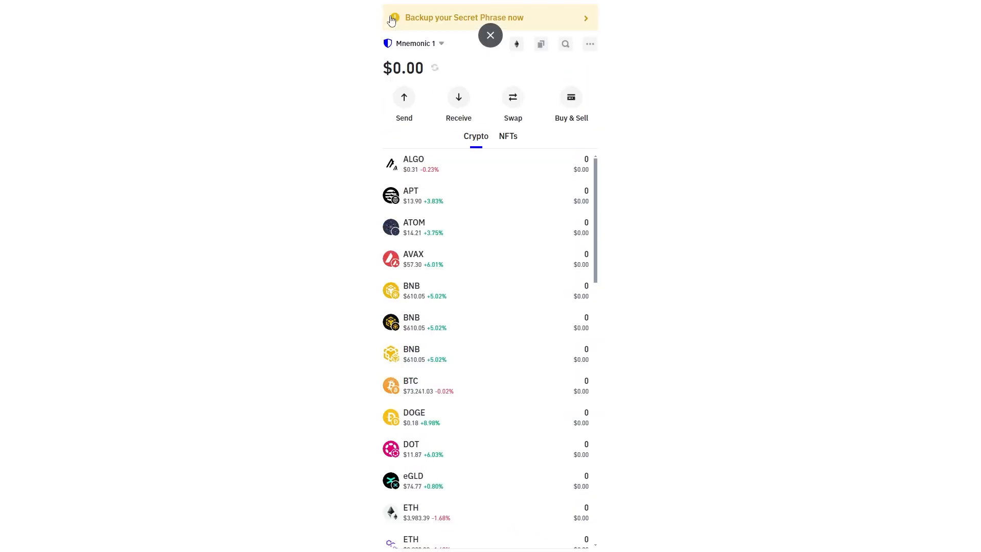
Open Trust Wallet's Receive screen to show the USDT (ERC20) address and QR code.
click(458, 97)
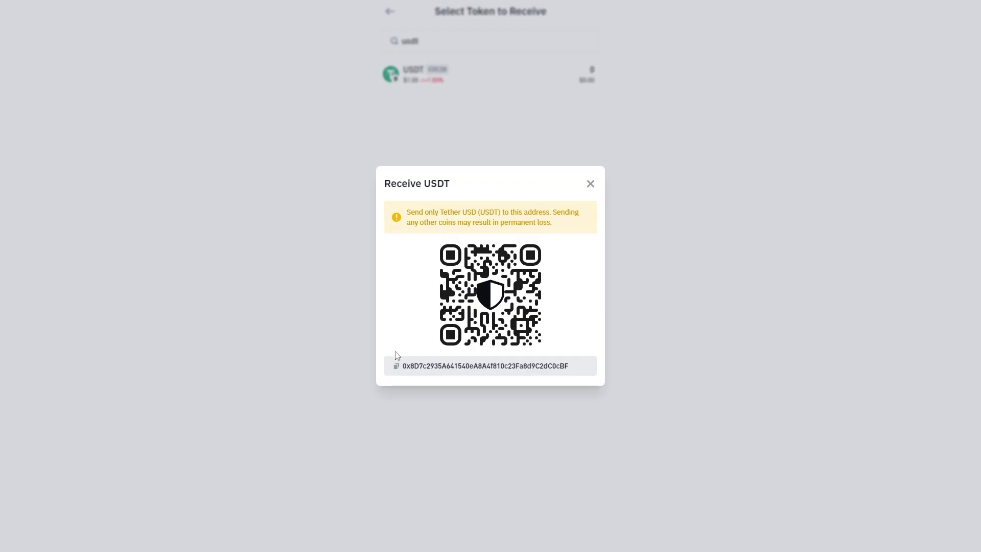
mouse_move(554, 315)
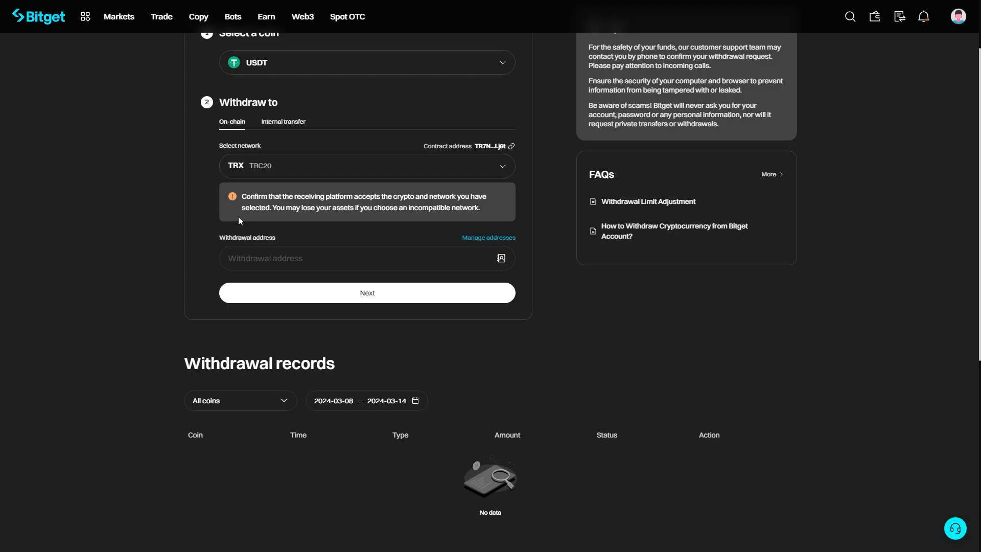
mouse_move(194, 199)
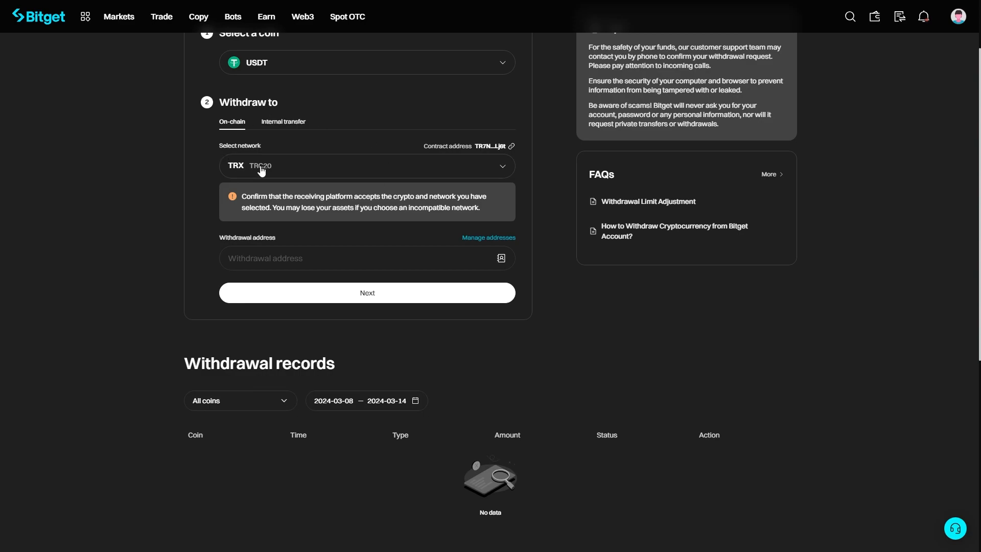
Switch the USDT withdrawal network from TRX (TRC20) to ETH (ERC20).
click(366, 166)
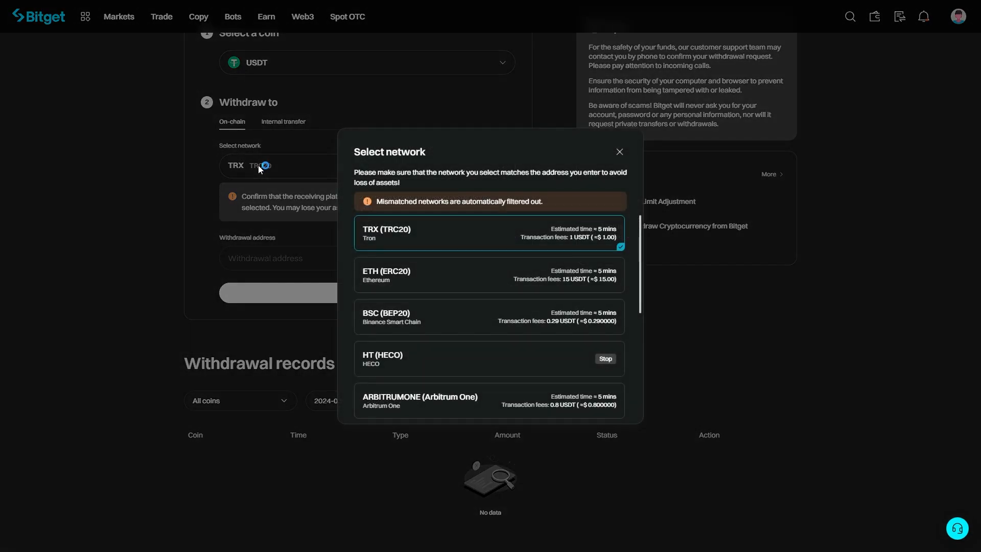
mouse_move(368, 275)
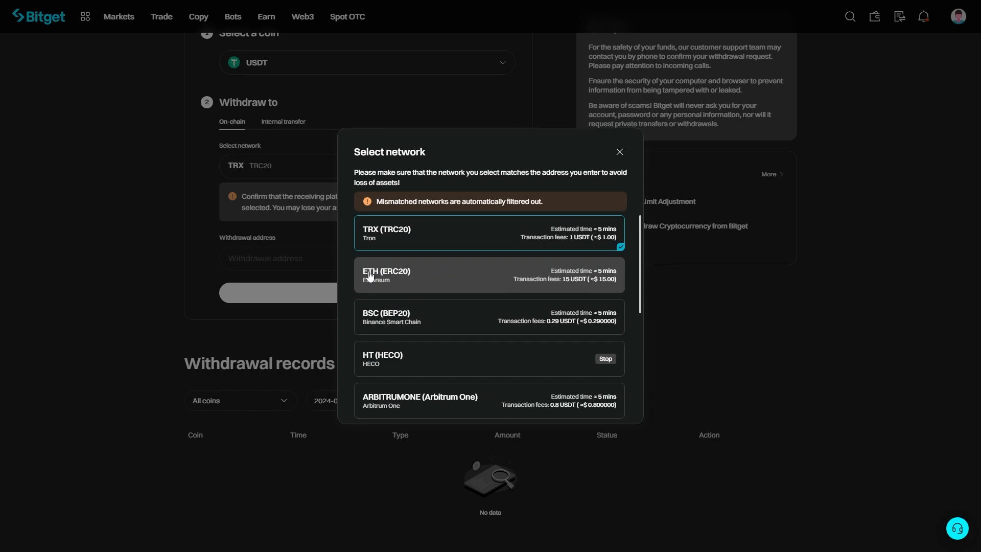
click(407, 275)
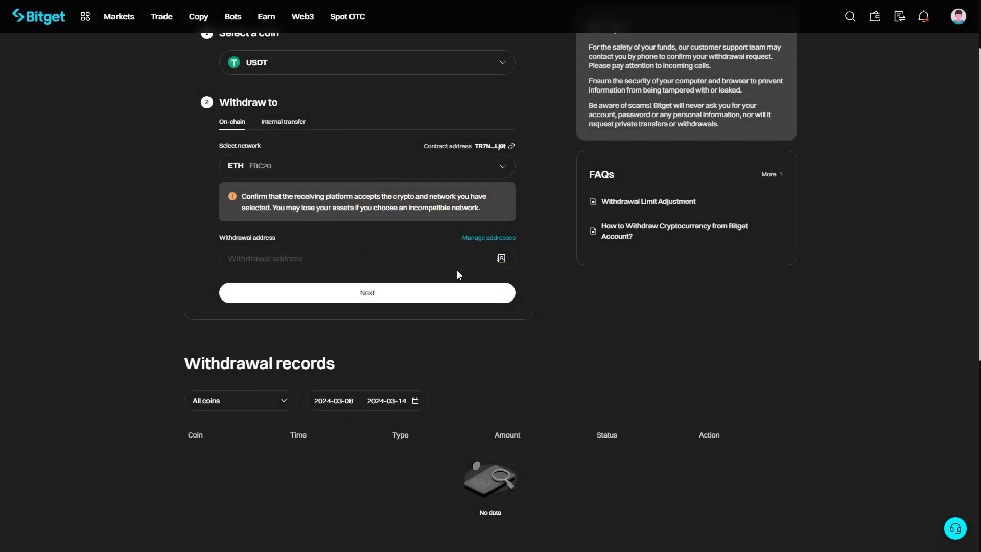
click(367, 258)
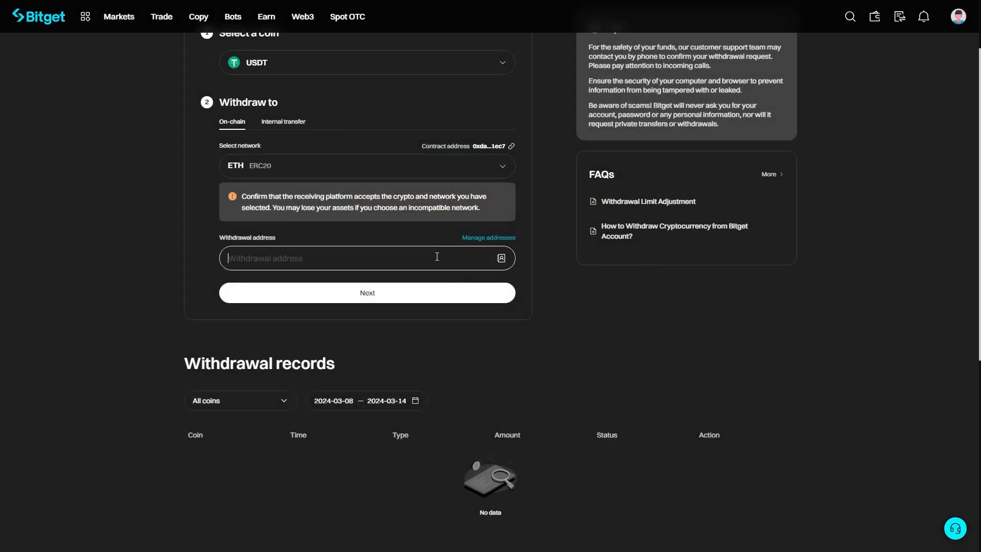
text(0x8D7c2935A641540eA8A4f810c23Fa8d9C2dC0cBF)
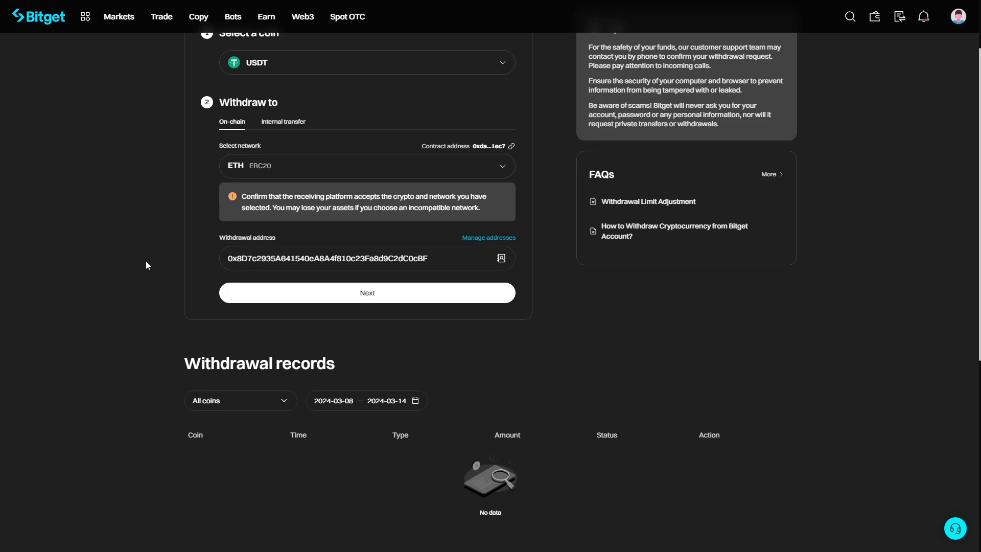
scroll(up, 3)
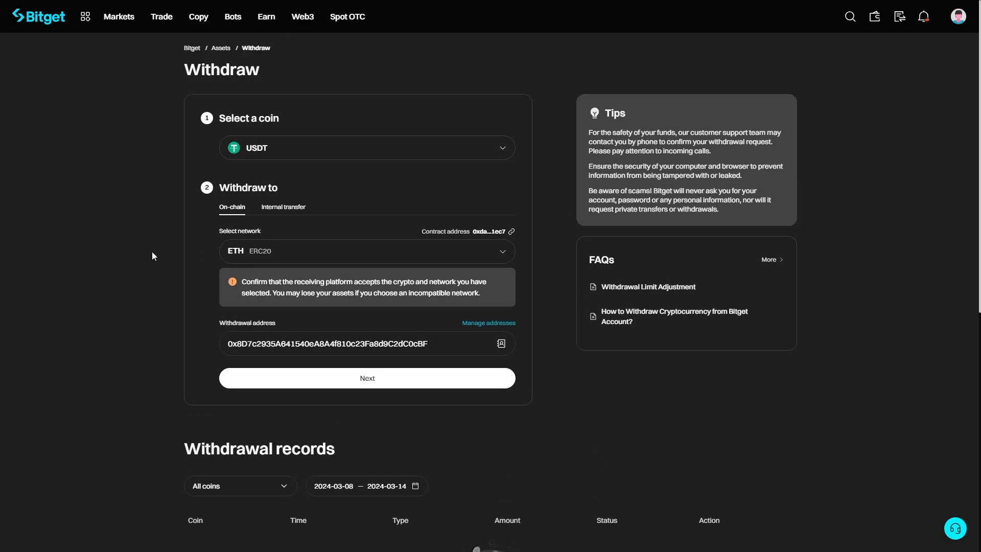
mouse_move(388, 378)
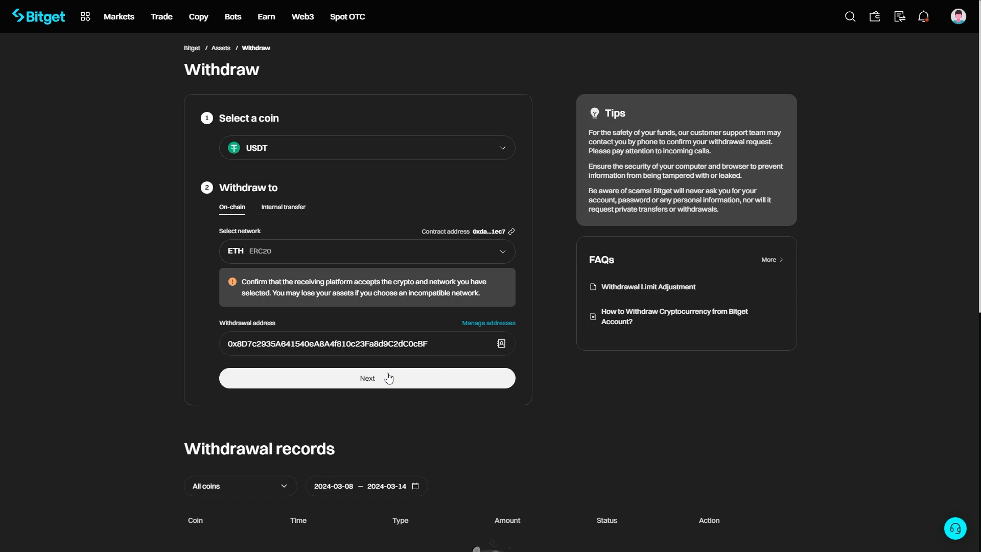
click(367, 378)
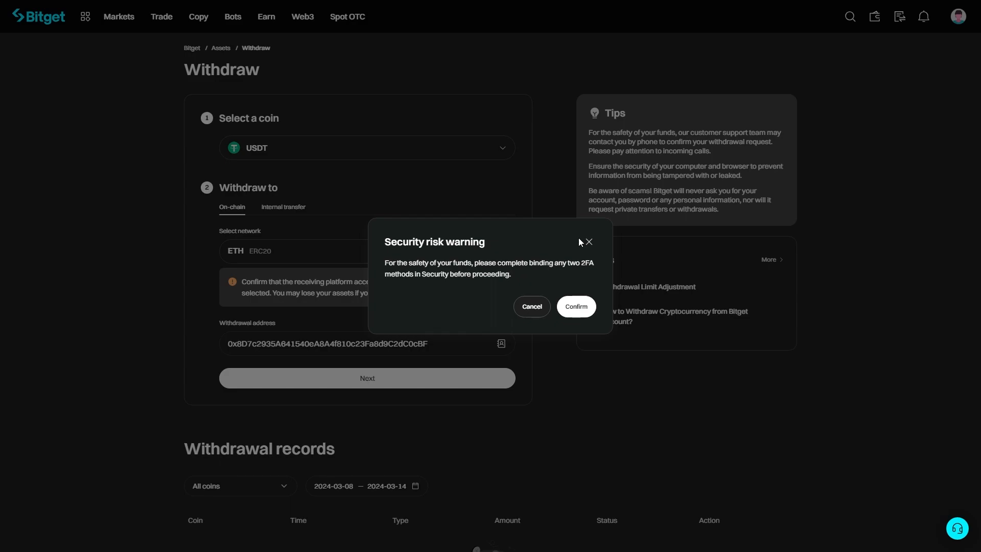
Return to the Trust Wallet home screen showing the $0.00 balance.
click(577, 306)
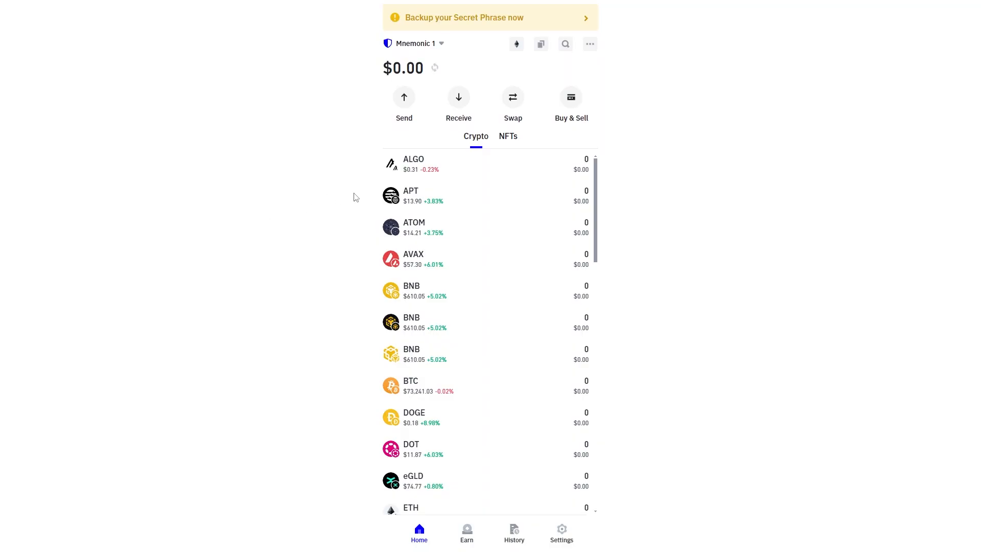
mouse_move(224, 163)
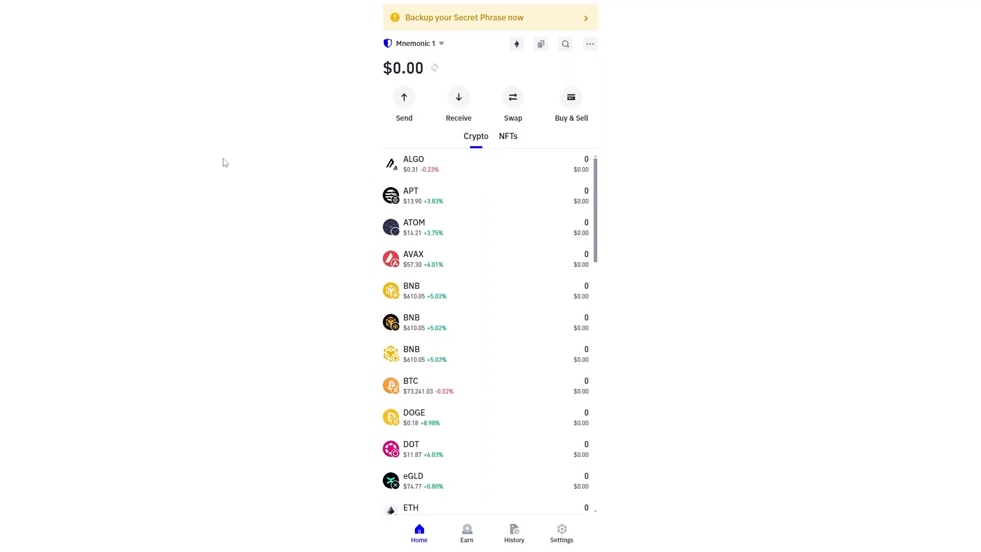